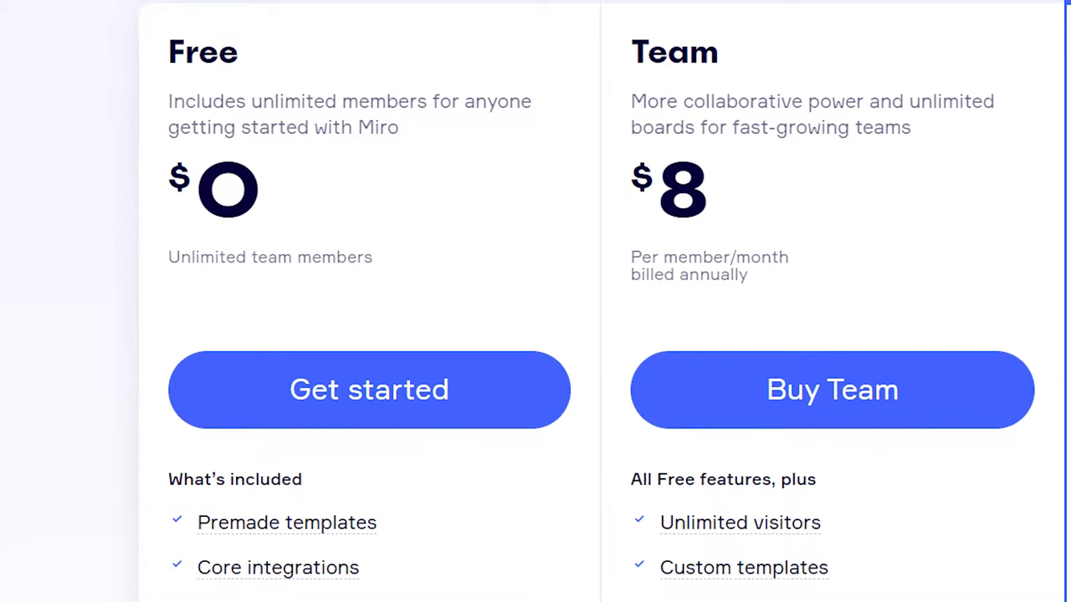
# Step: Choose the Free plan on the pricing page and continue to the team dashboard
pyautogui.click(368, 388)
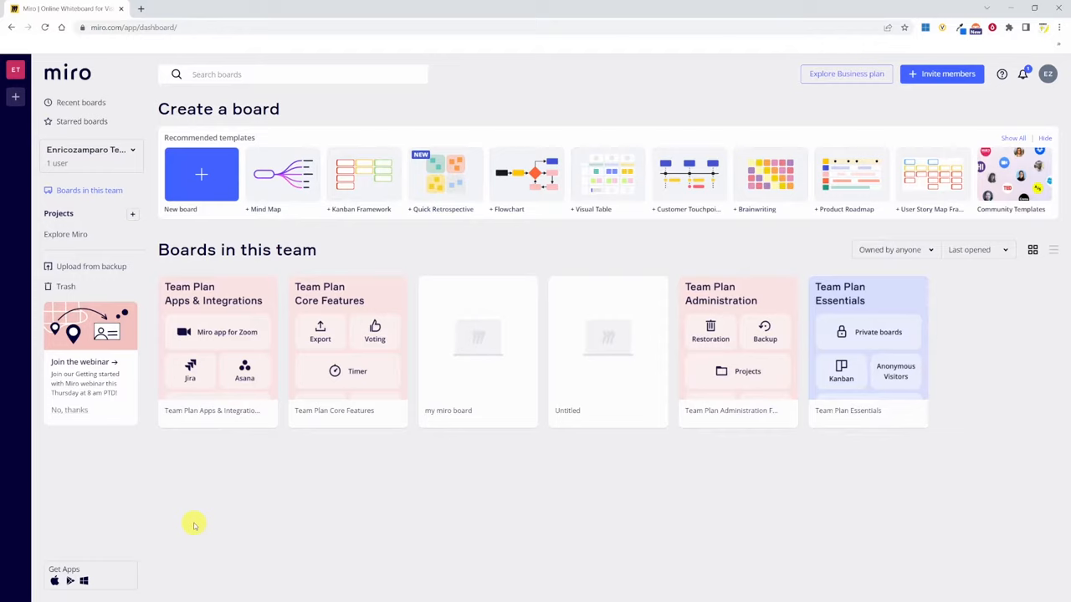
pyautogui.moveTo(208, 498)
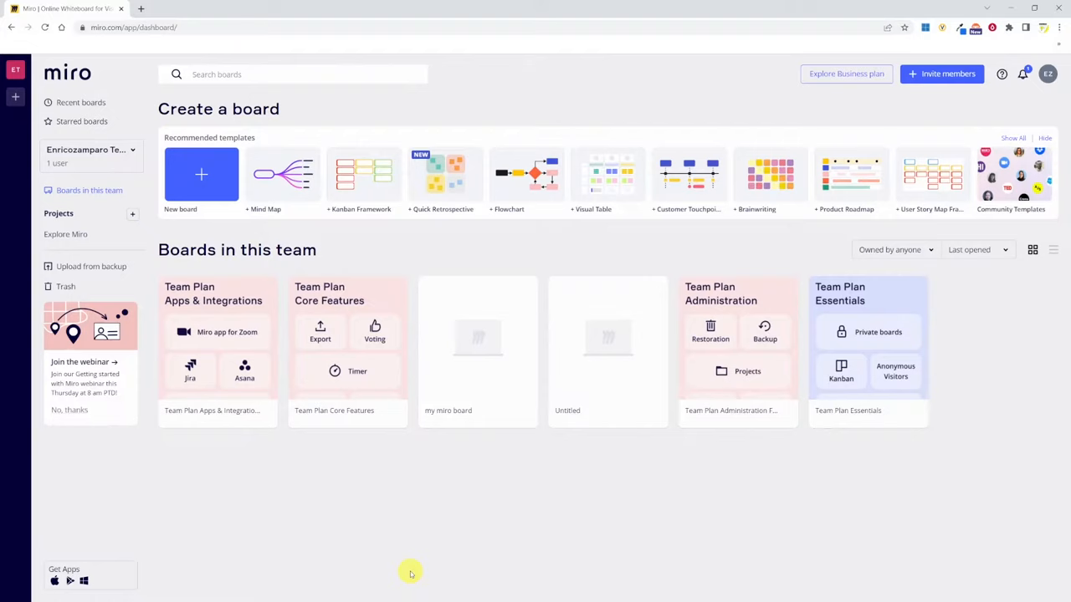
pyautogui.moveTo(131, 211)
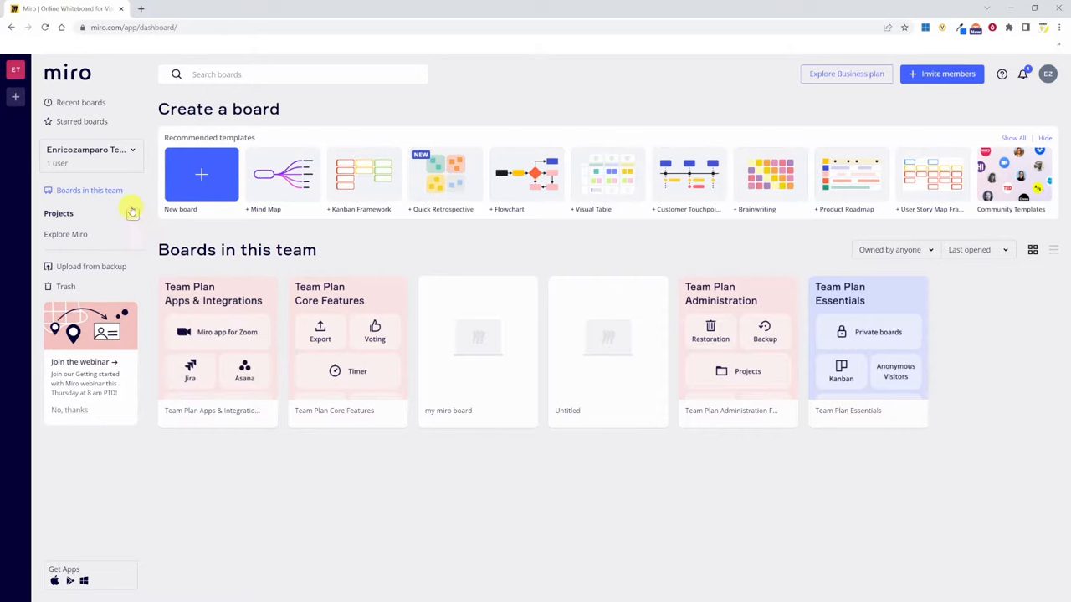
# Step: Create a new project named 'Miro tutorial' and finish its setup
pyautogui.click(132, 214)
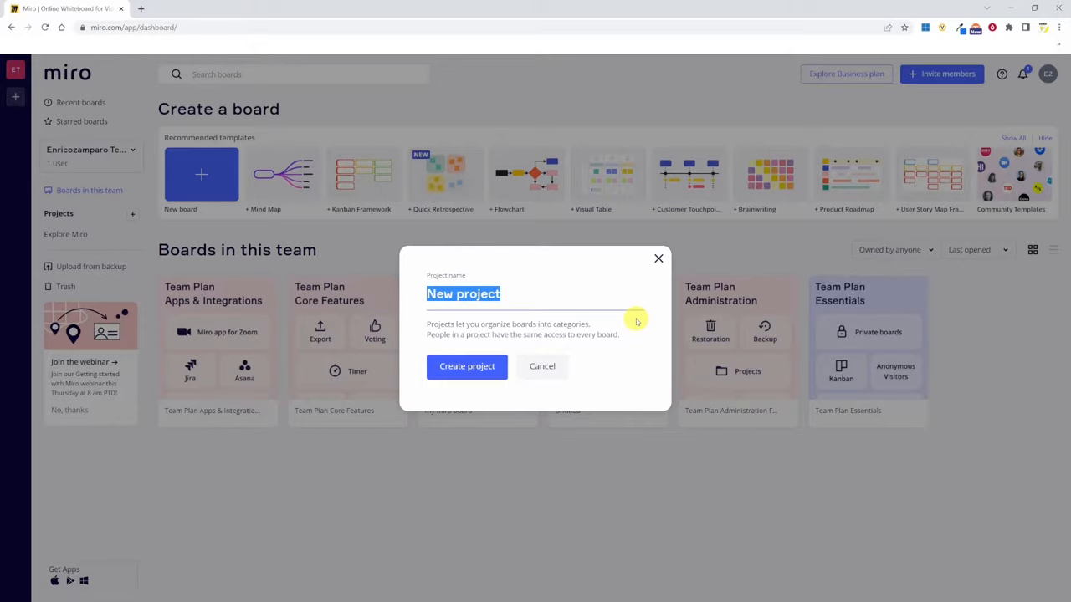
pyautogui.write('Miro tutorial')
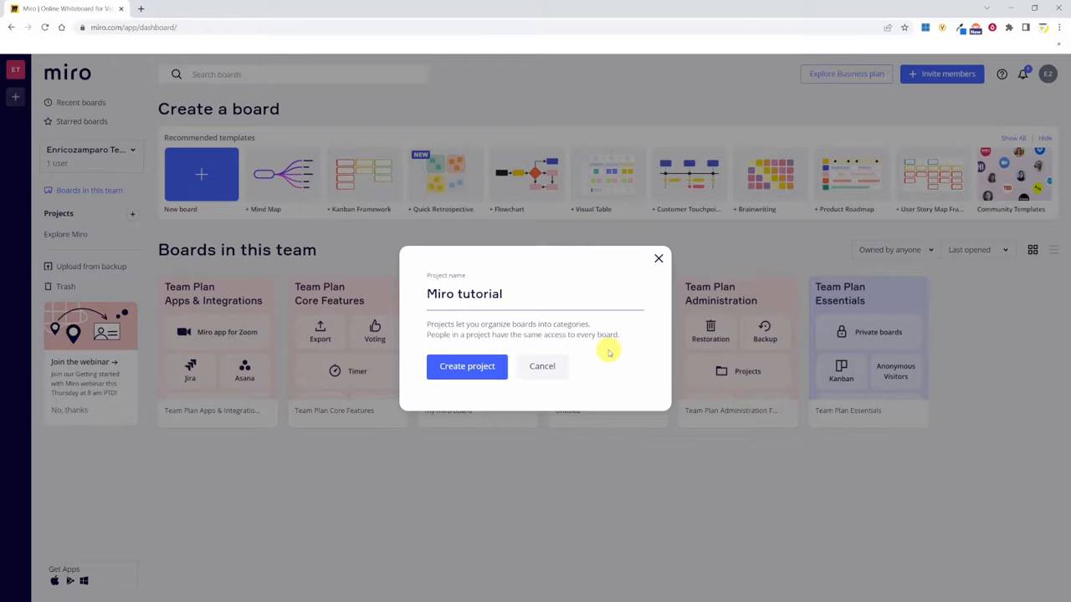
pyautogui.click(467, 365)
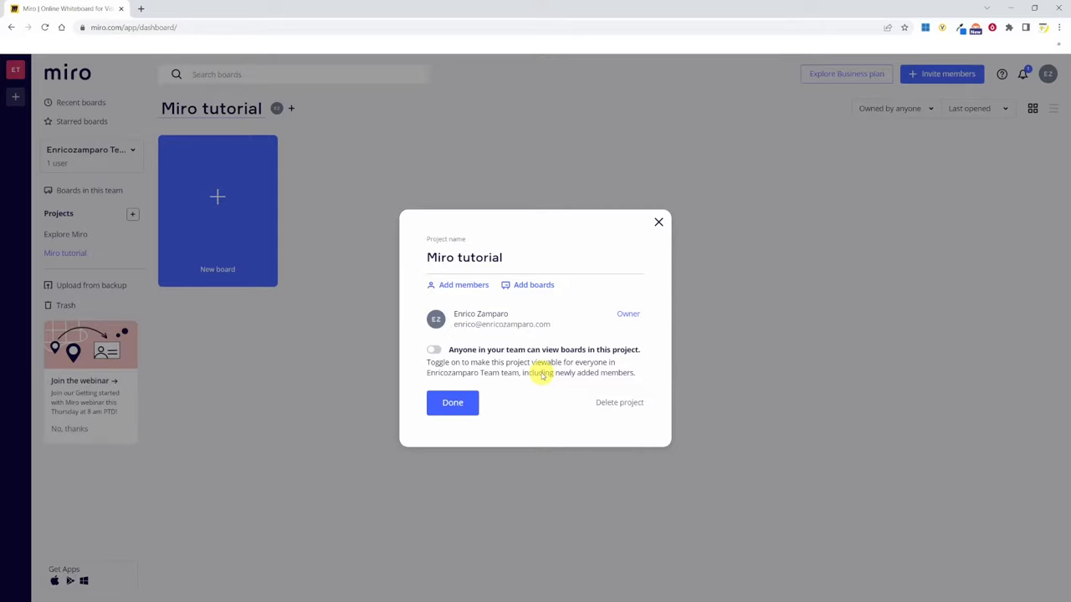
pyautogui.click(433, 350)
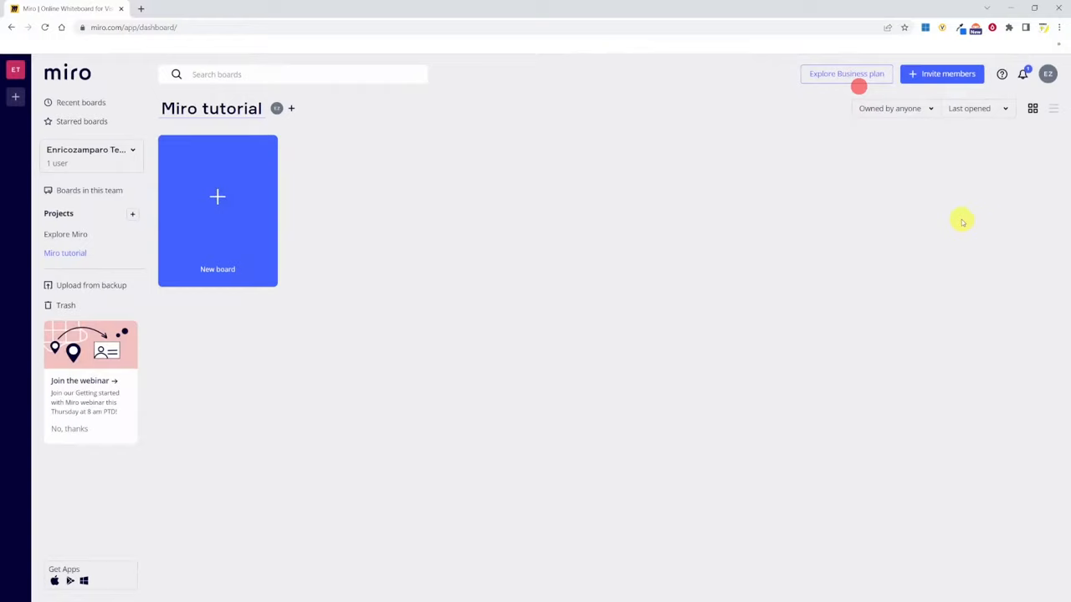
# Step: Go back to 'Boards in this team' from the Miro tutorial project
pyautogui.click(90, 191)
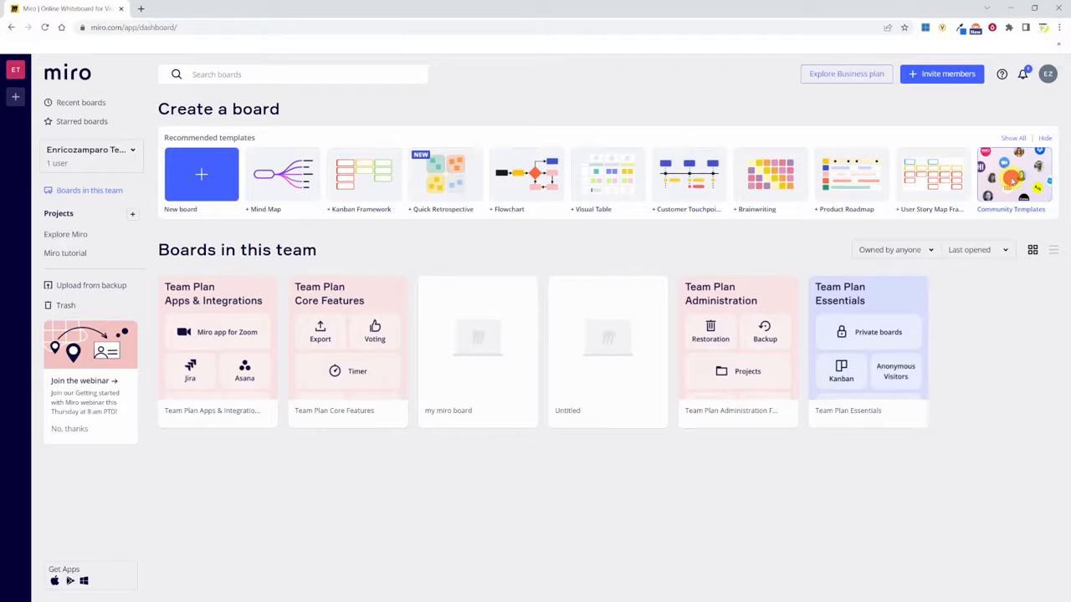
# Step: From Community Templates under Meetings & Workshops, start a board from Project Kickoff
pyautogui.click(1014, 176)
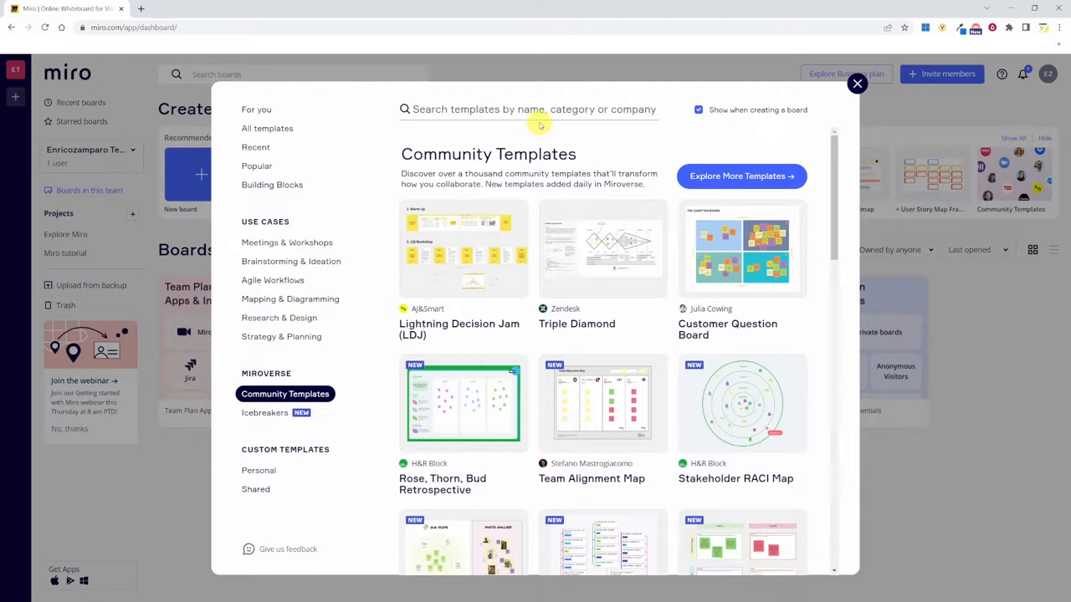
pyautogui.moveTo(387, 492)
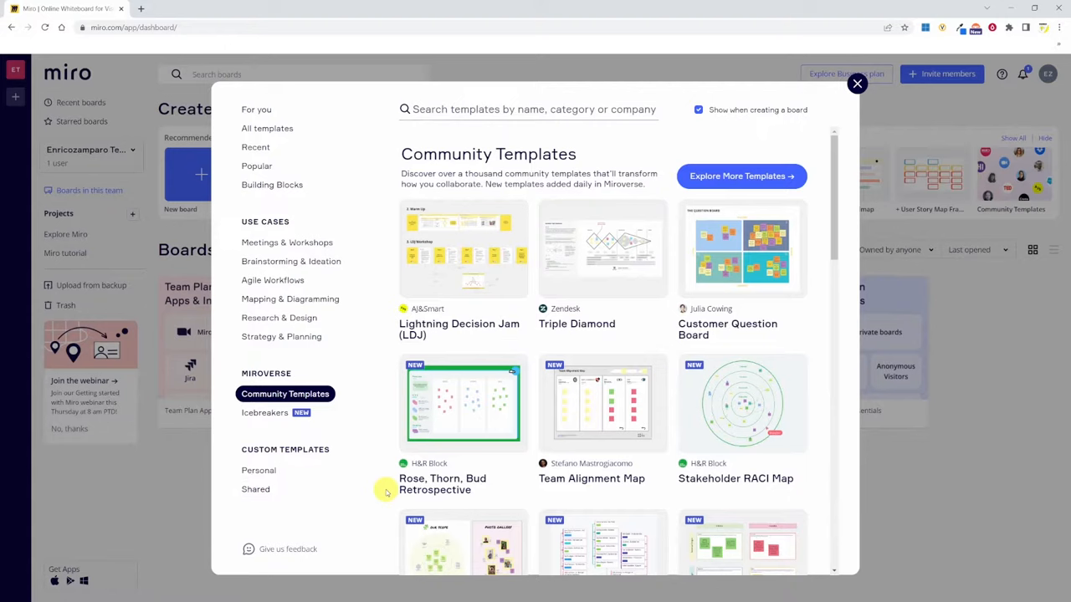
pyautogui.click(741, 176)
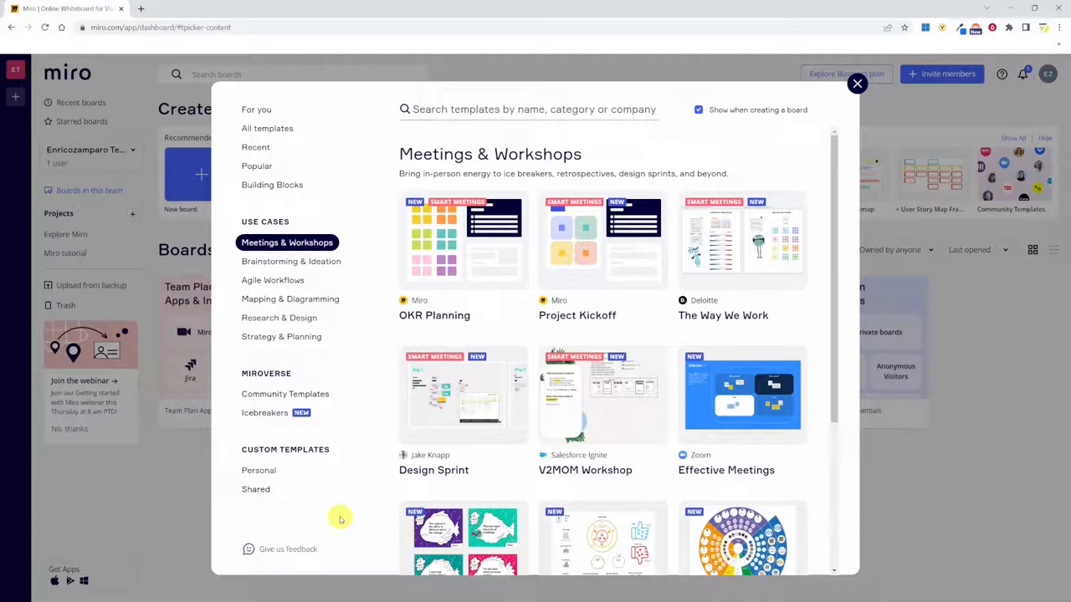
pyautogui.moveTo(602, 241)
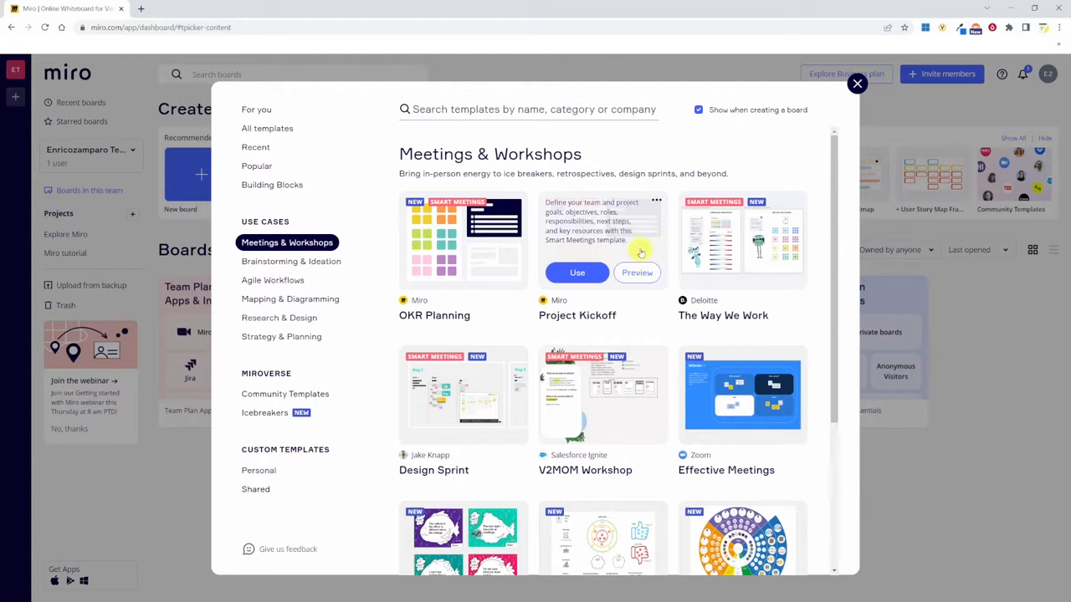
pyautogui.click(575, 273)
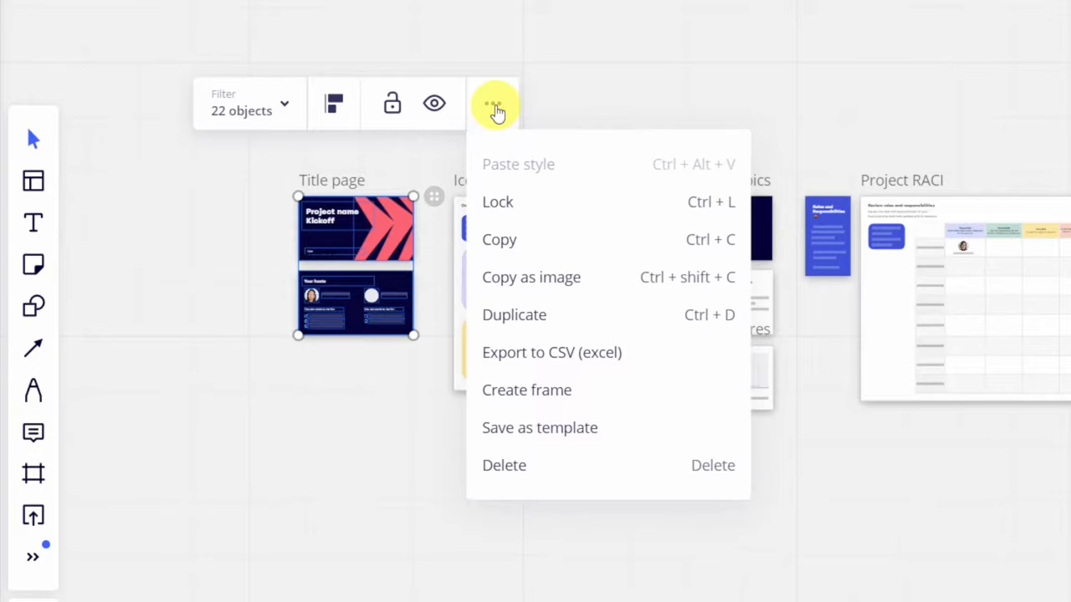
pyautogui.moveTo(552, 205)
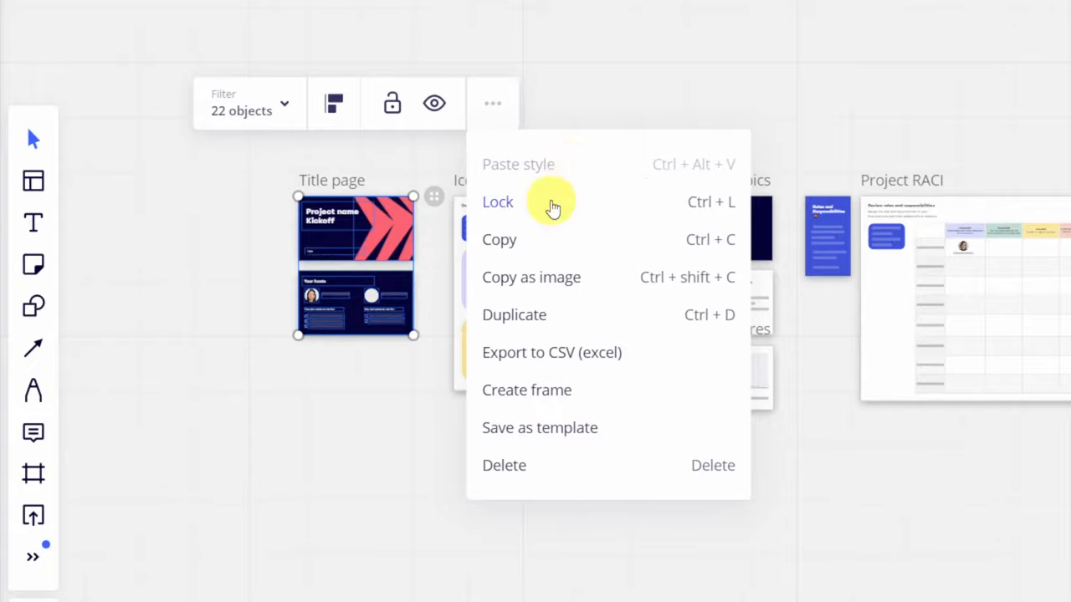
pyautogui.moveTo(552, 247)
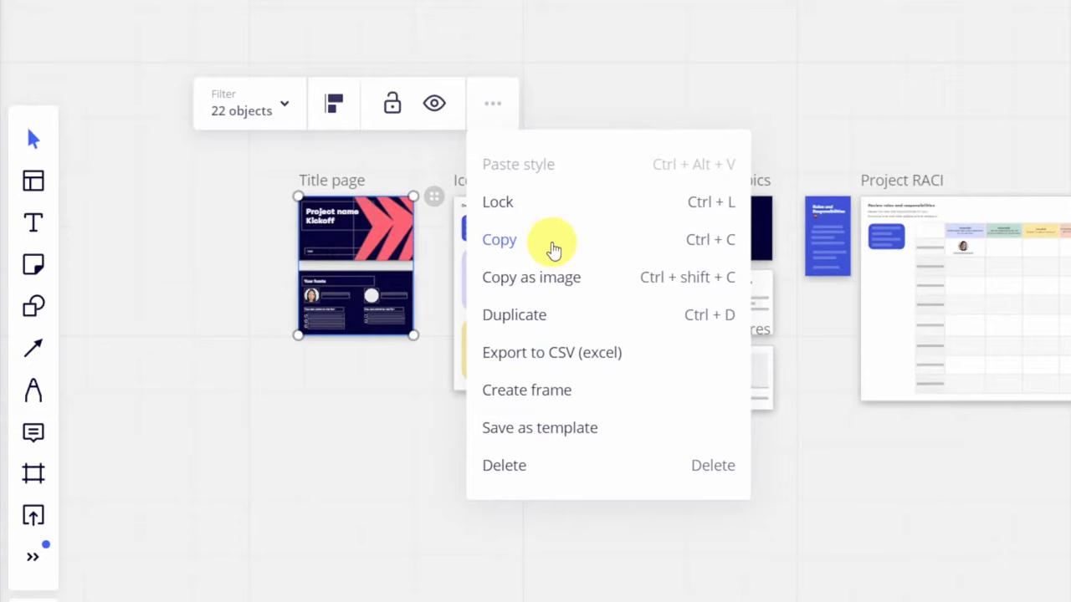
# Step: Copy the 22 selected Project Kickoff objects, then copy them again as an image
pyautogui.click(513, 314)
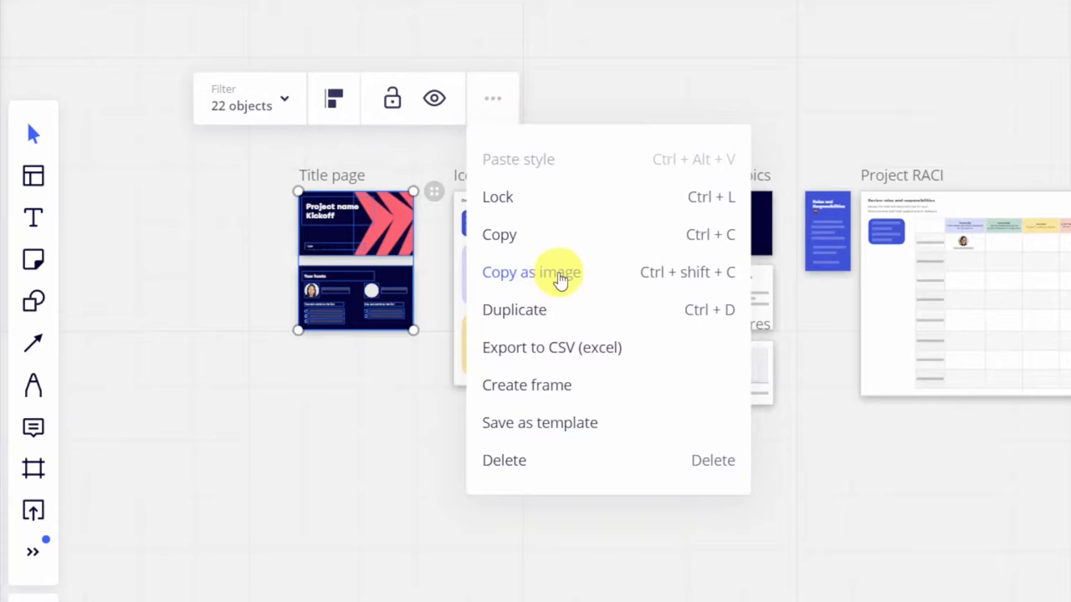
pyautogui.click(532, 271)
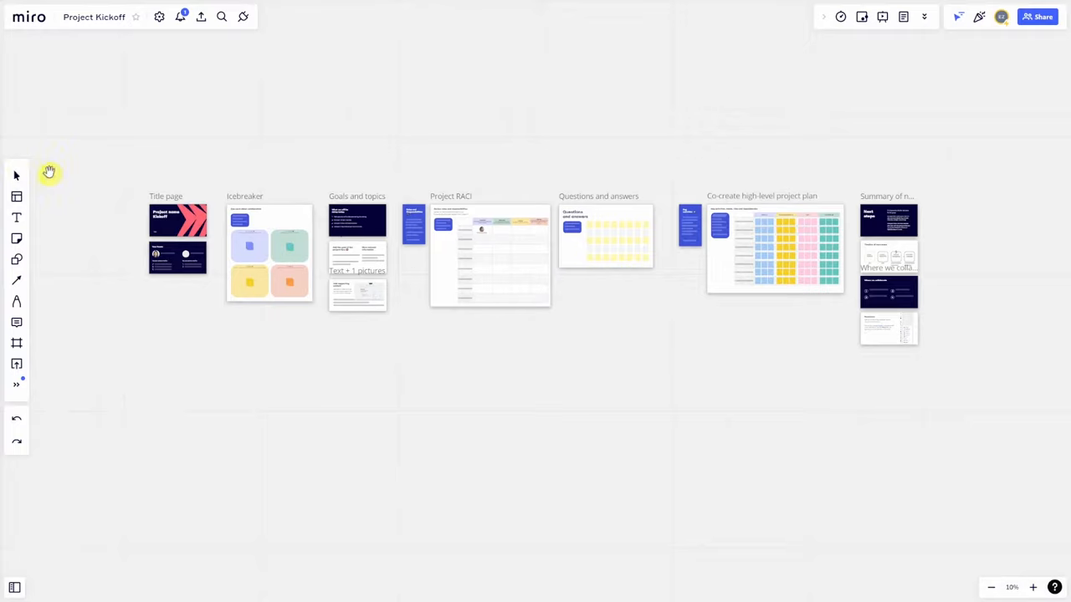
pyautogui.moveTo(48, 172); pyautogui.dragTo(279, 161)
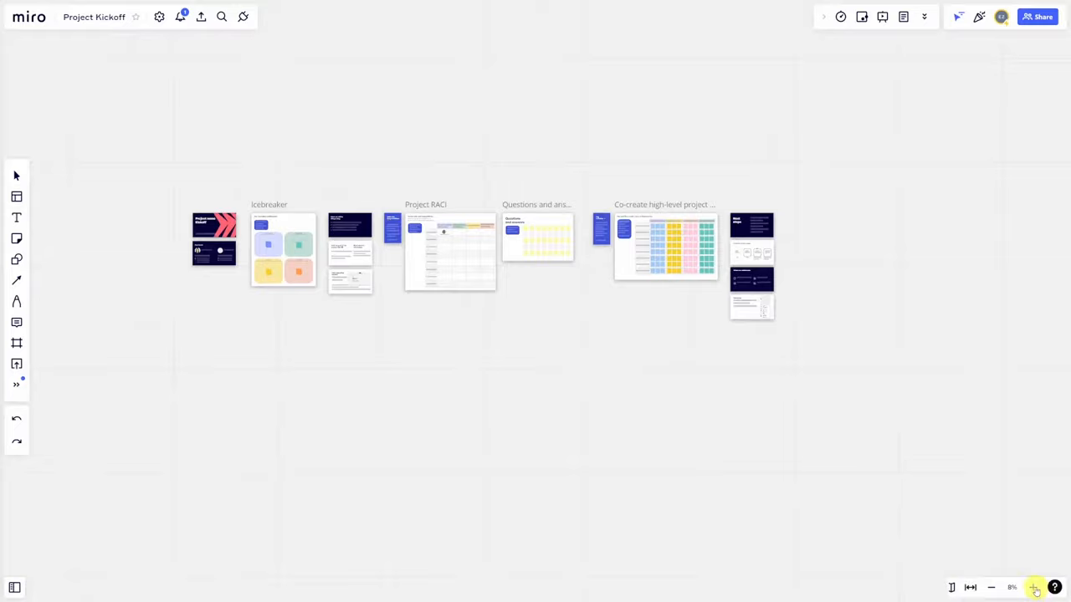
pyautogui.click(1034, 587)
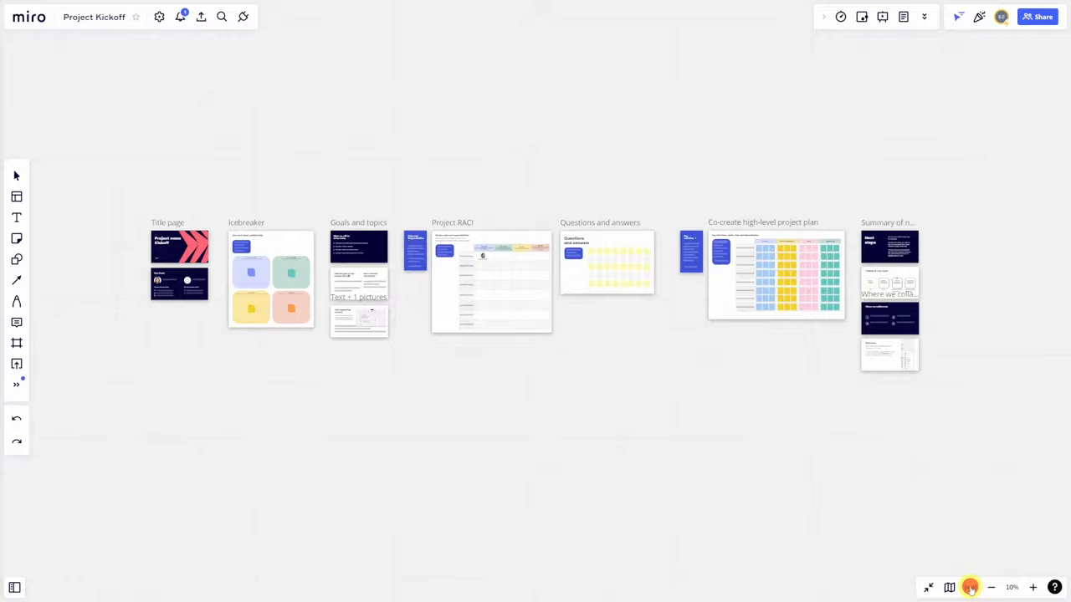
pyautogui.click(948, 587)
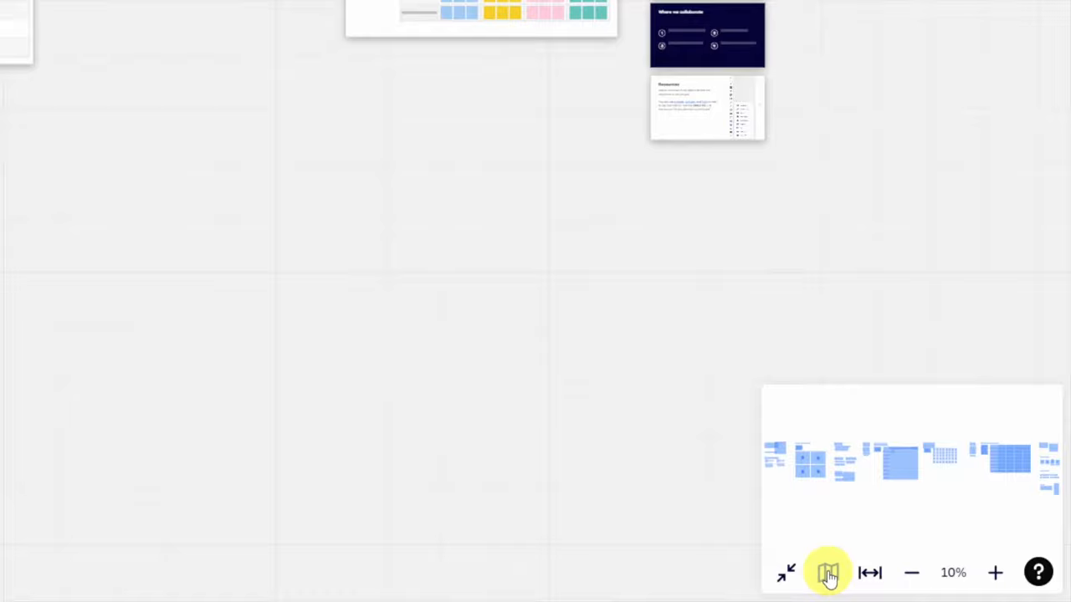
pyautogui.click(827, 572)
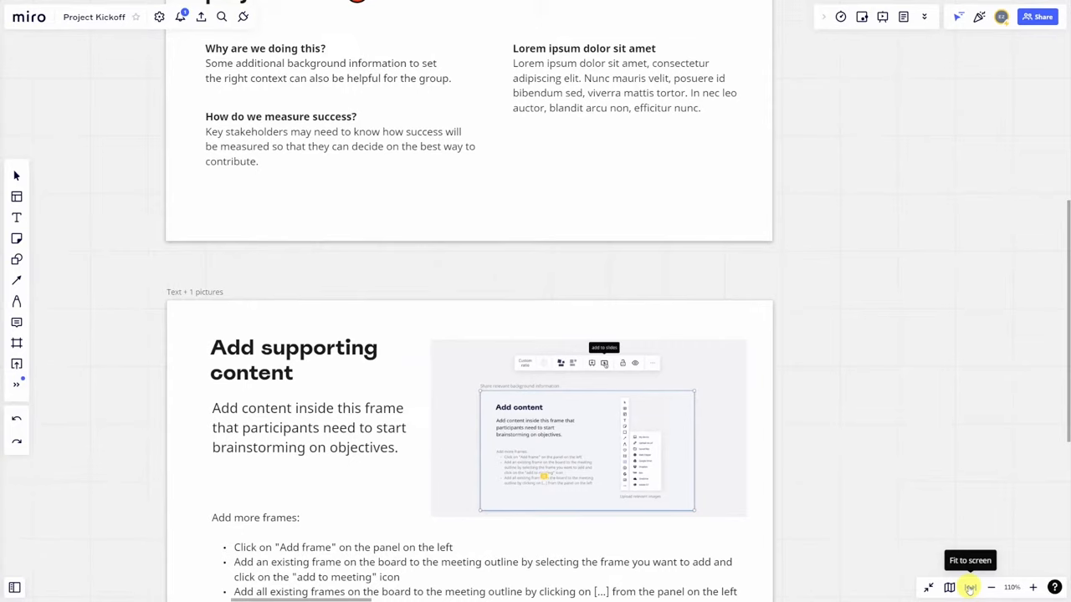
pyautogui.click(17, 197)
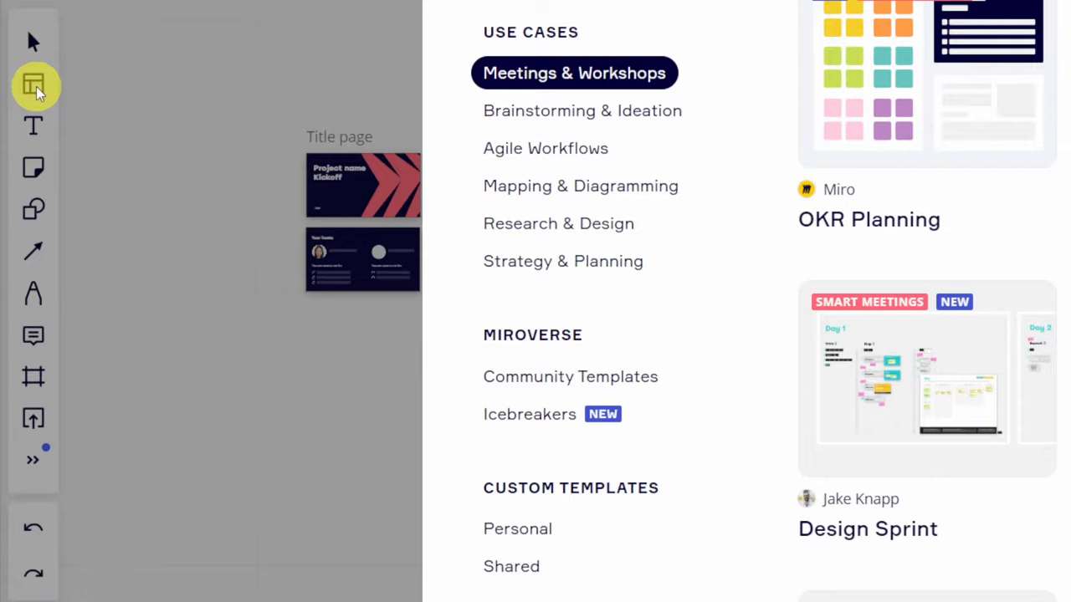
pyautogui.click(35, 87)
pyautogui.write("Let's get to know each other")
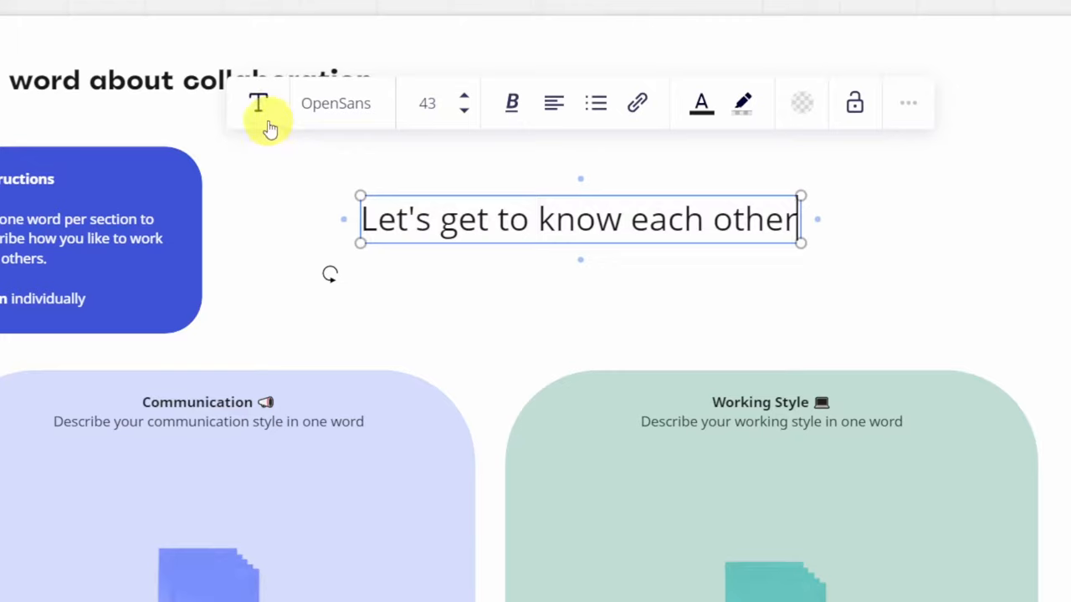
# Step: Show the font list for the 'Let's get to know each other' title, still in OpenSans
pyautogui.click(257, 104)
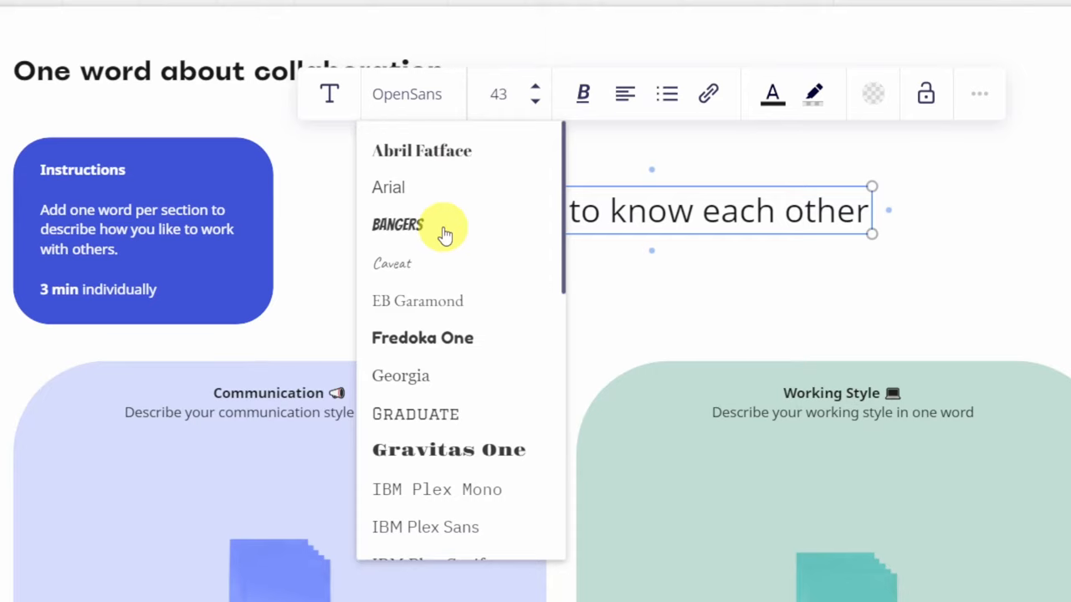
# Step: Set the title in Bangers, attach a URL link to it, and return to the board
pyautogui.click(396, 224)
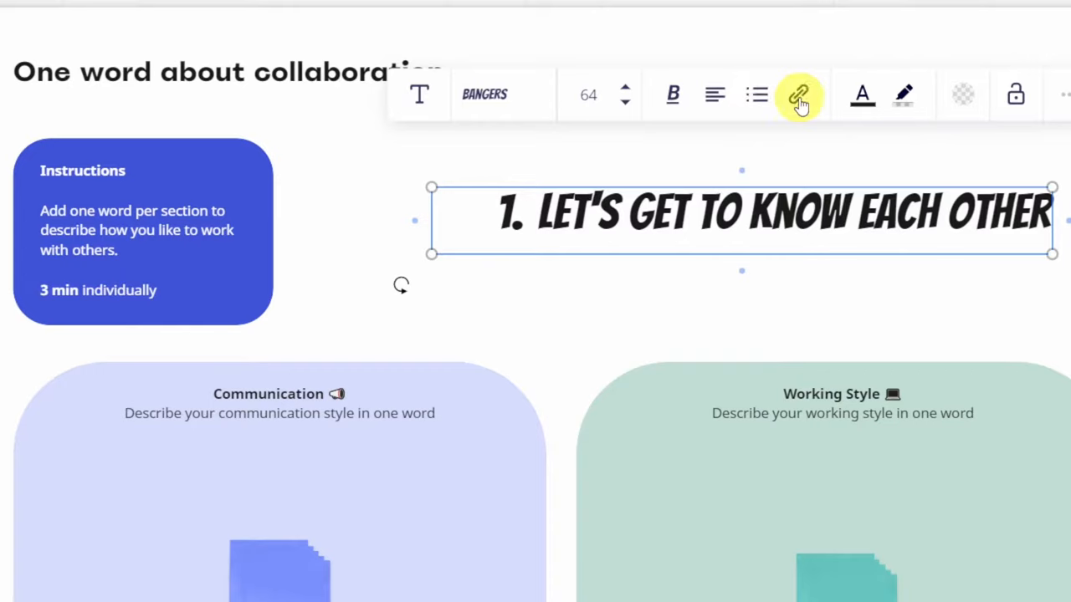
pyautogui.click(798, 93)
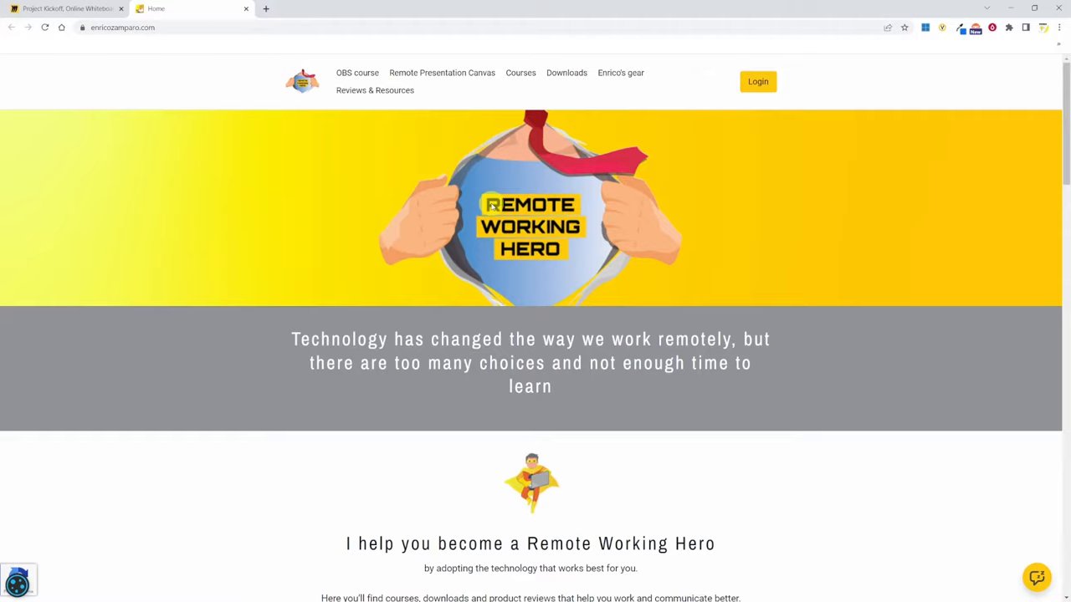
pyautogui.click(63, 8)
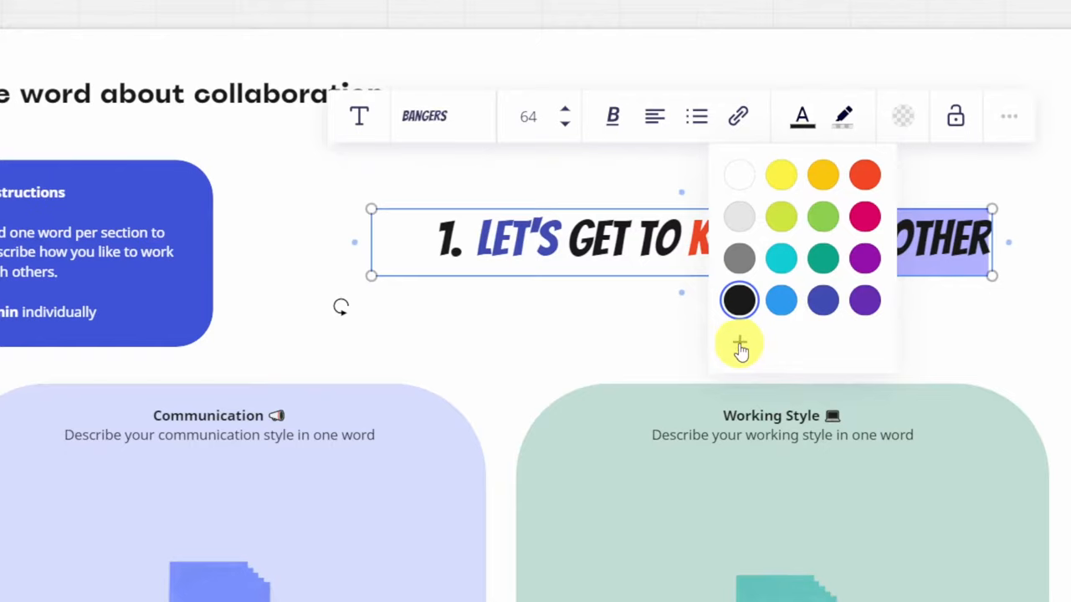
# Step: Recolour a title word with a custom colour and highlight 'GET TO' in teal
pyautogui.click(740, 344)
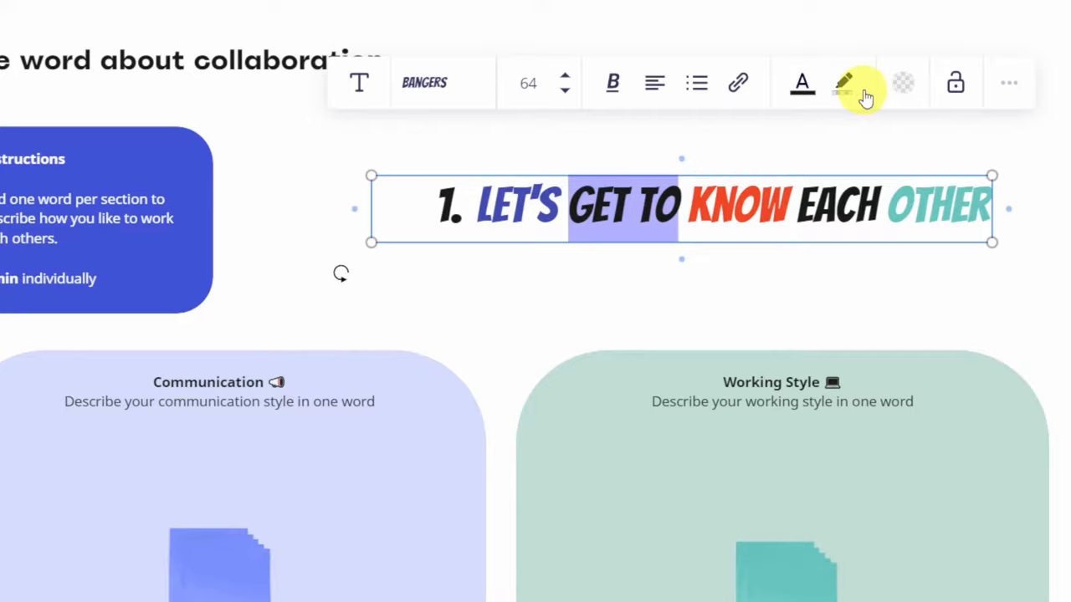
pyautogui.click(843, 83)
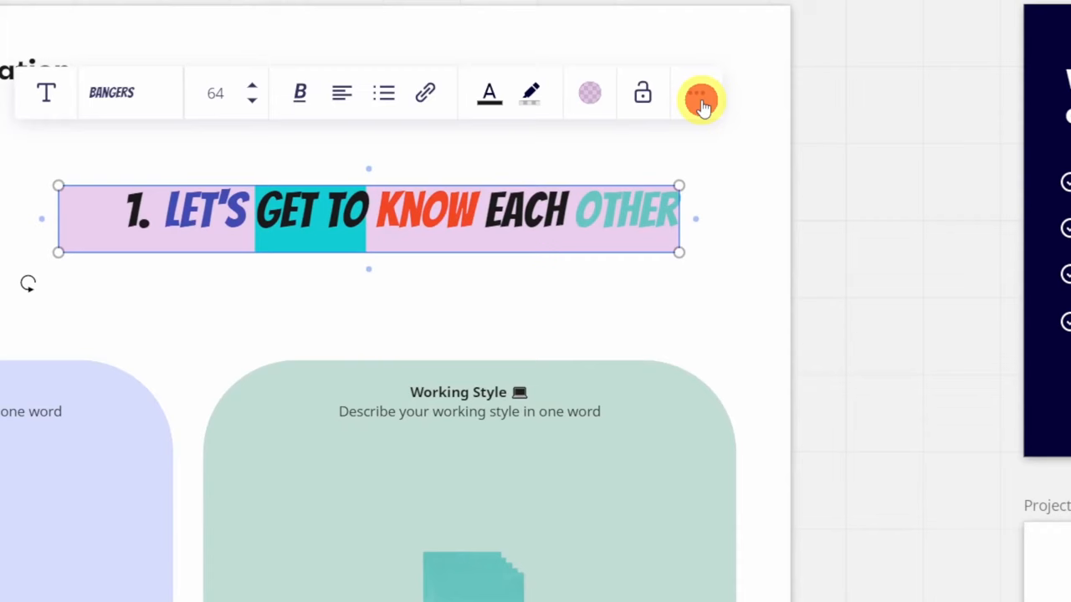
# Step: Bring up the three-dot menu offering copy style, lock and duplicate for the title
pyautogui.click(700, 94)
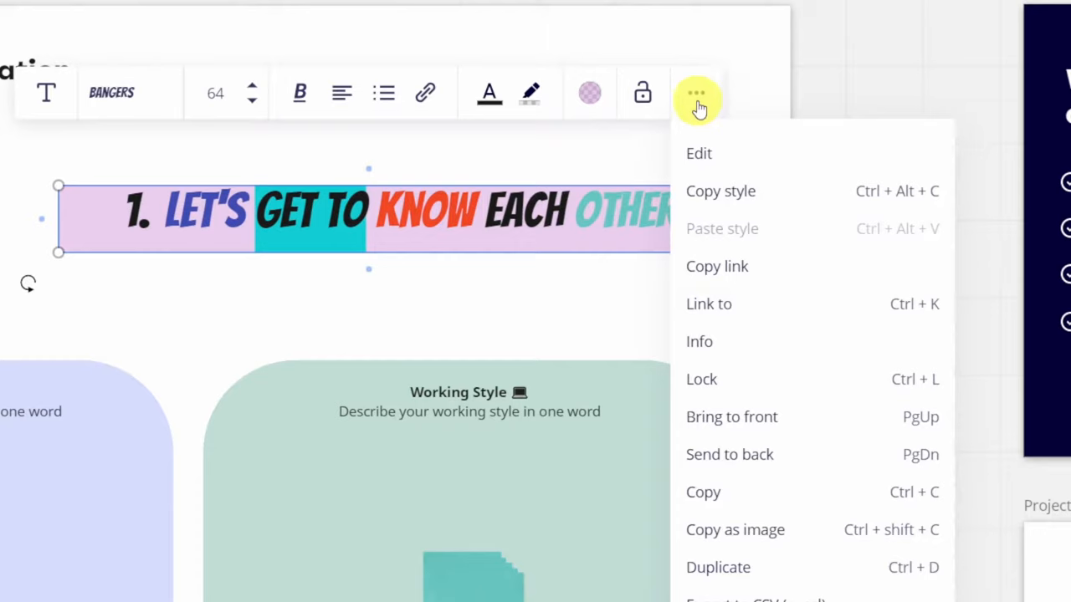
pyautogui.moveTo(693, 96)
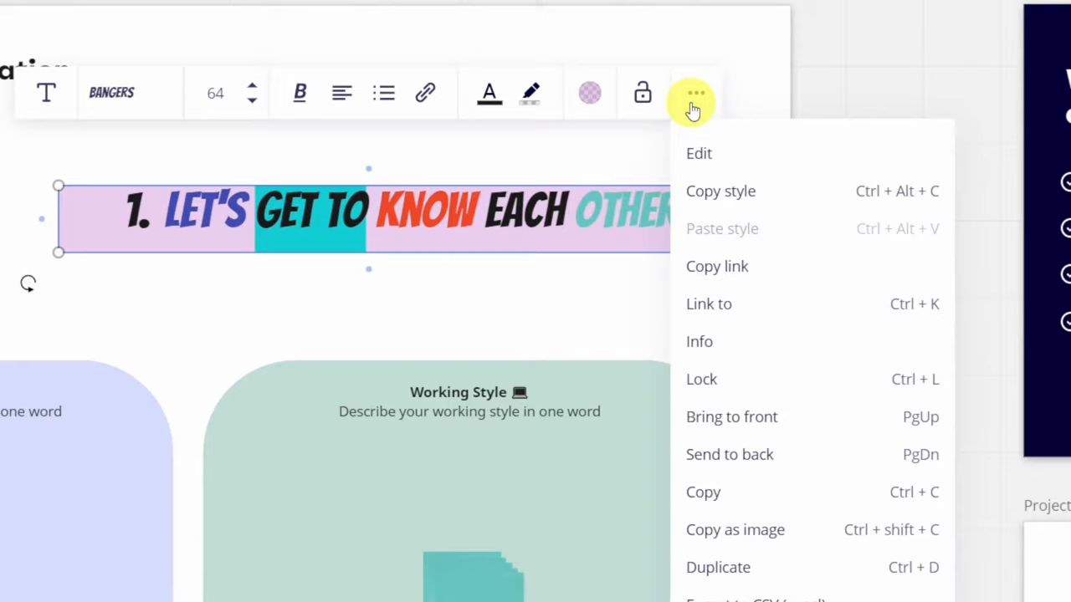
pyautogui.moveTo(785, 304)
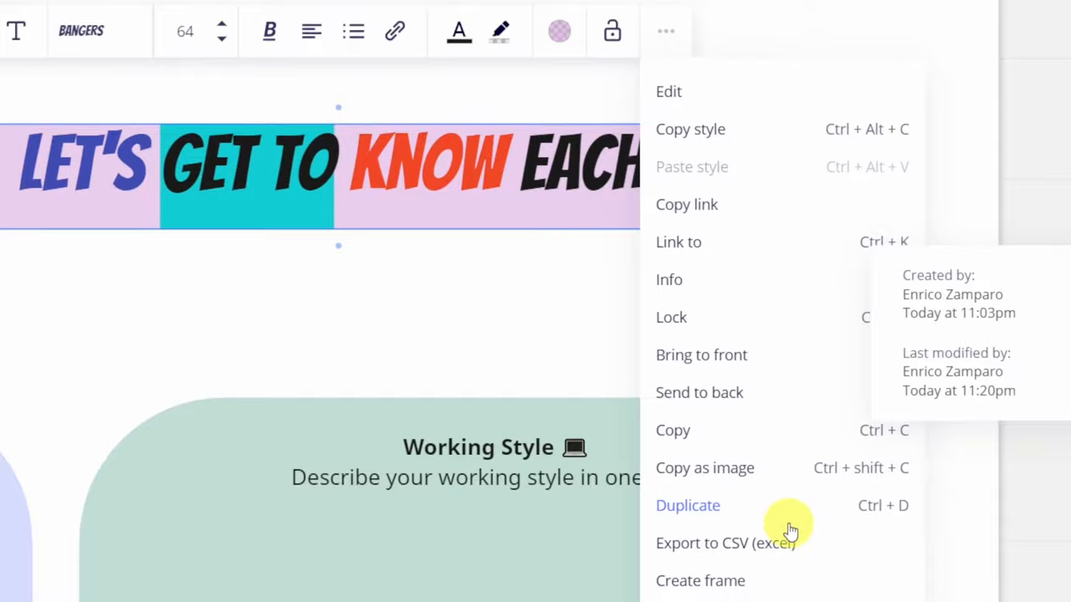
pyautogui.scroll(-3)
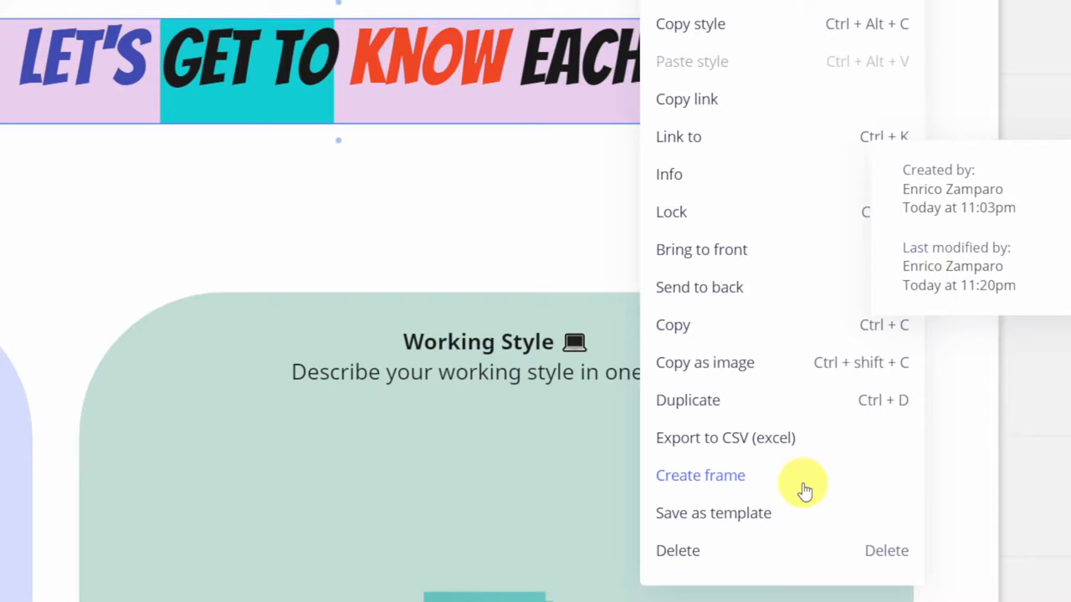
# Step: Create a frame around the title and give it the Browser preset format
pyautogui.click(700, 475)
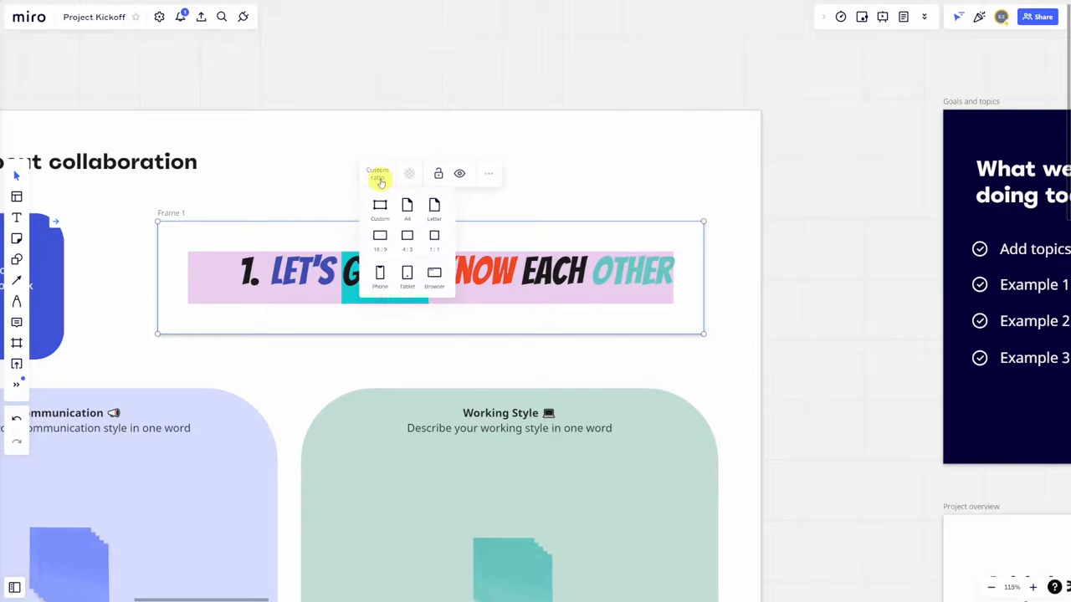
pyautogui.click(380, 238)
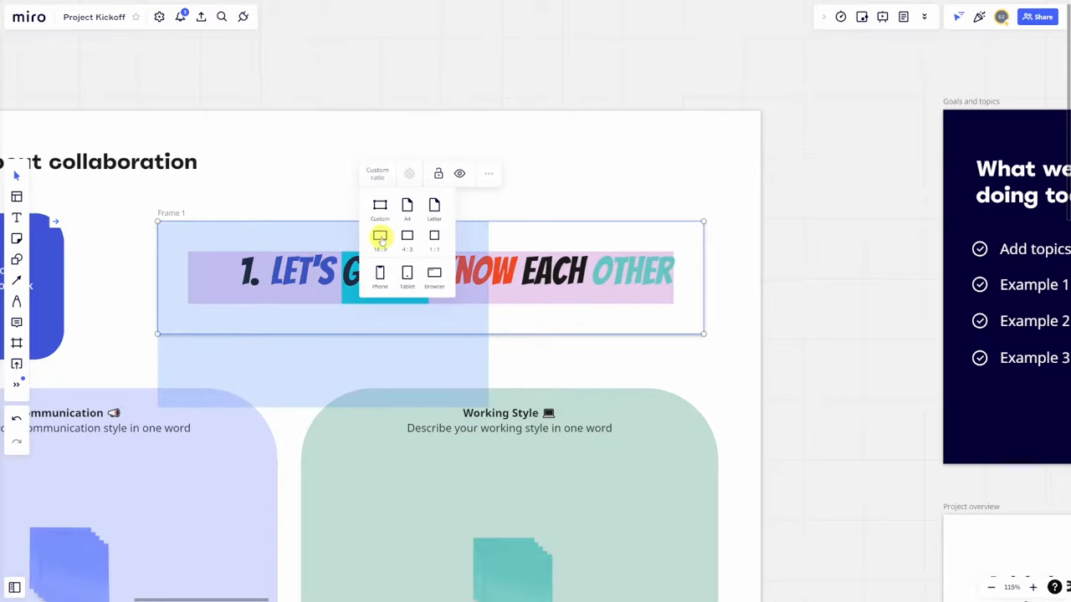
pyautogui.click(380, 238)
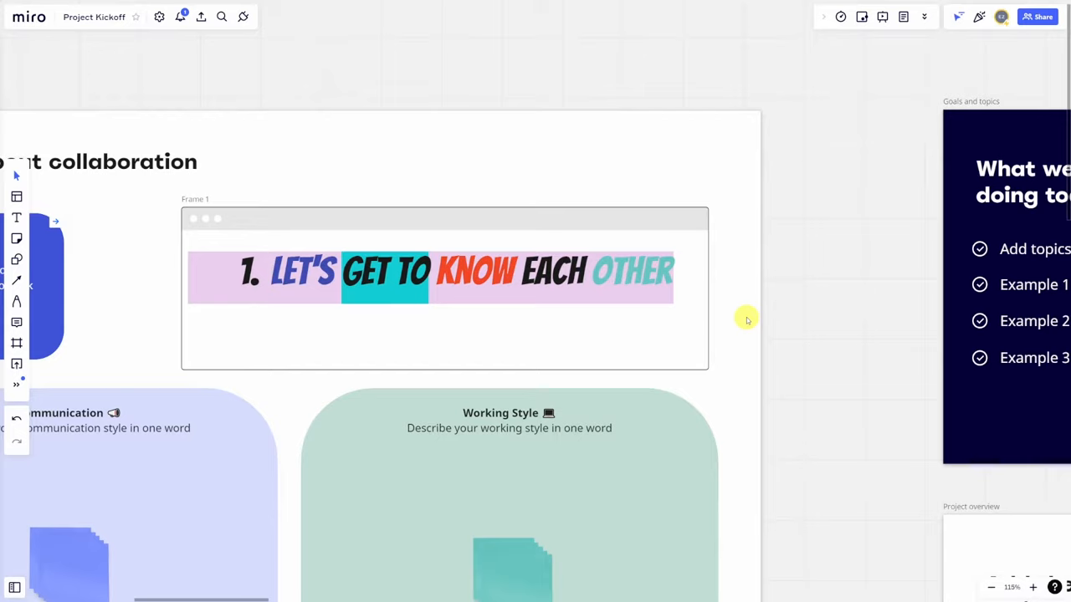